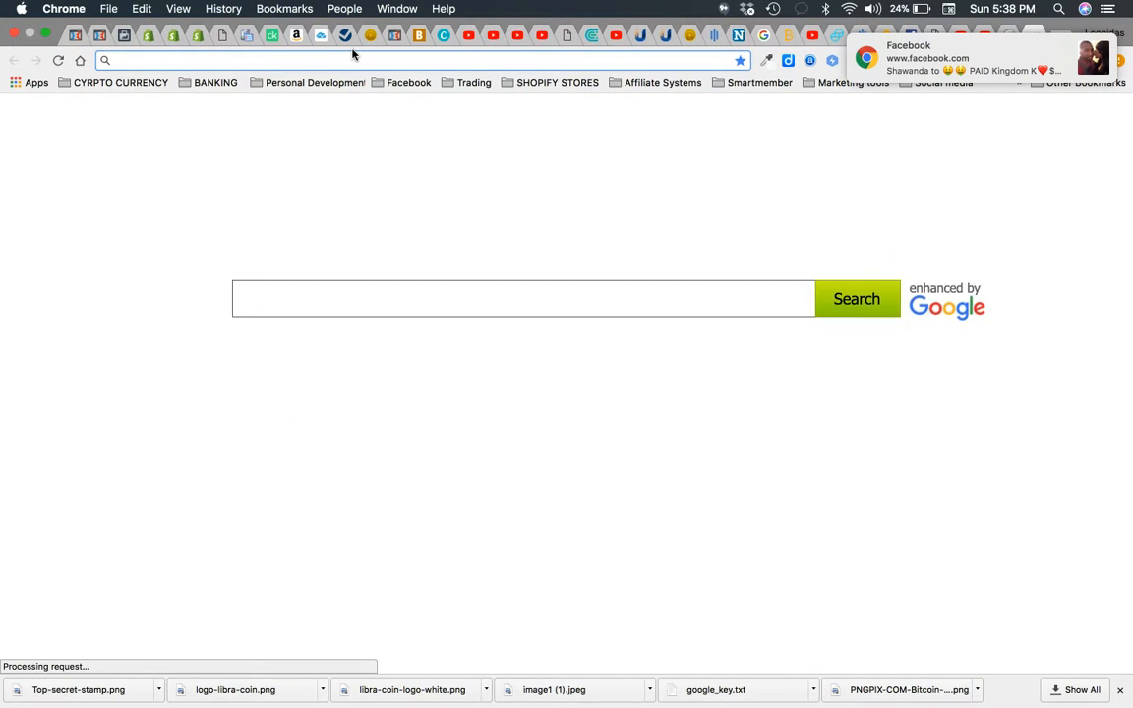
# Navigate the browser to libracoin.io from the address bar.
pyautogui.write('libracoin.io')
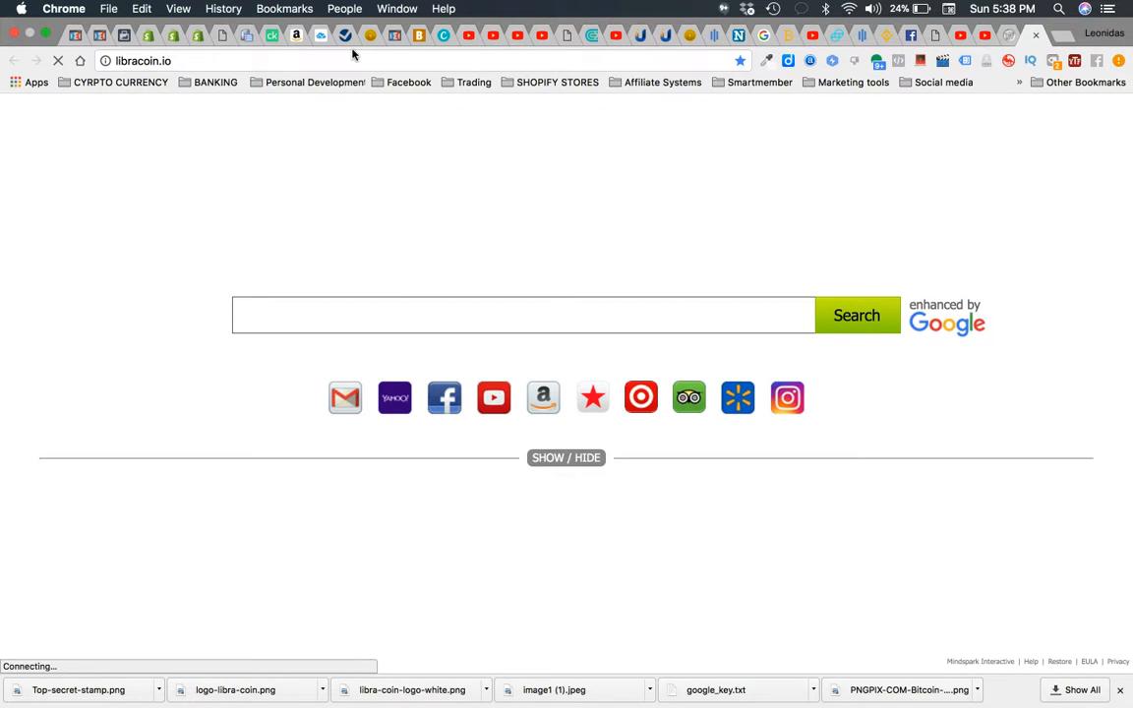
pyautogui.click(346, 35)
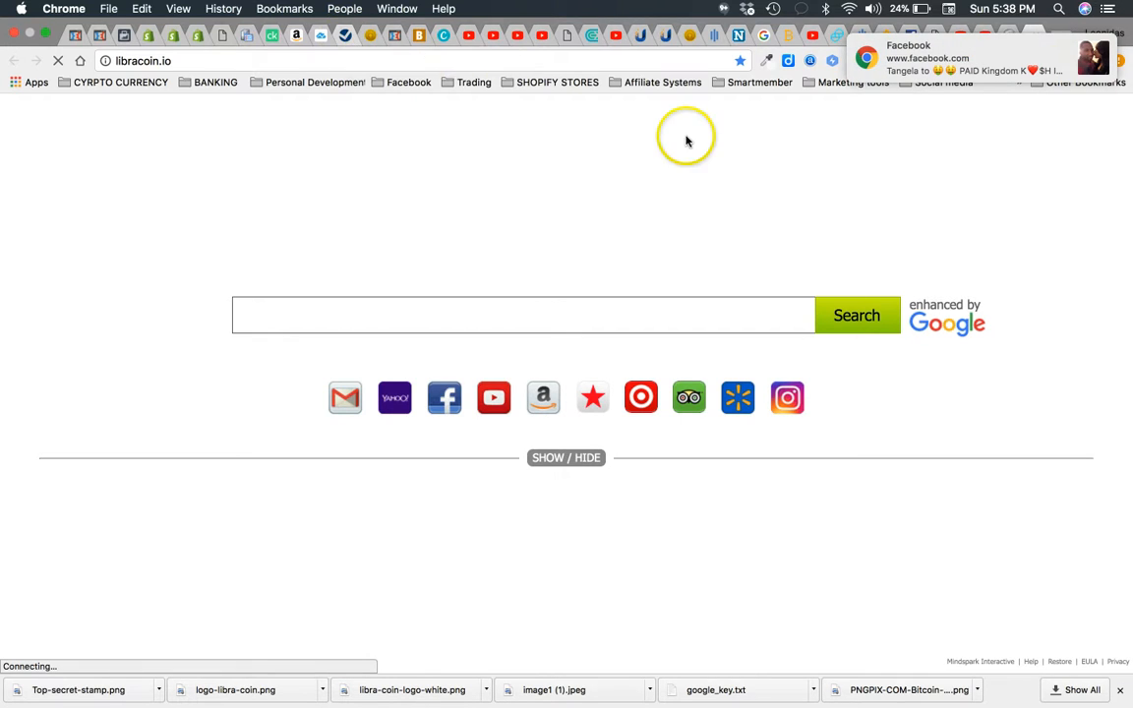
pyautogui.moveTo(274, 64)
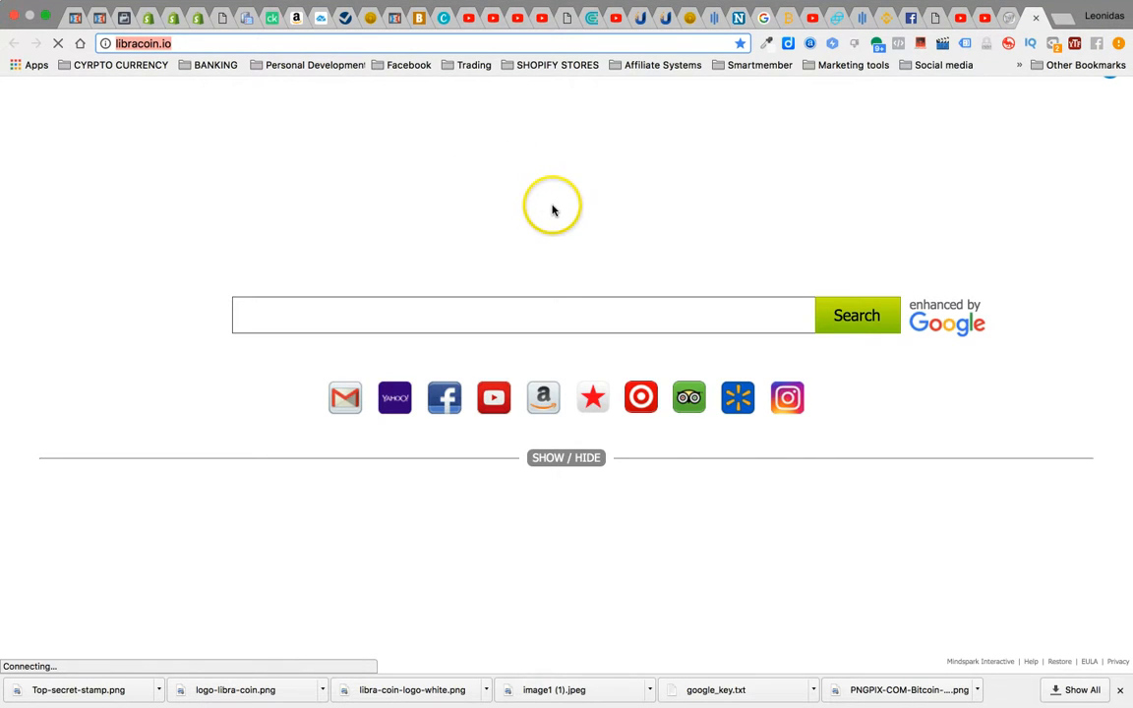
pyautogui.moveTo(511, 224)
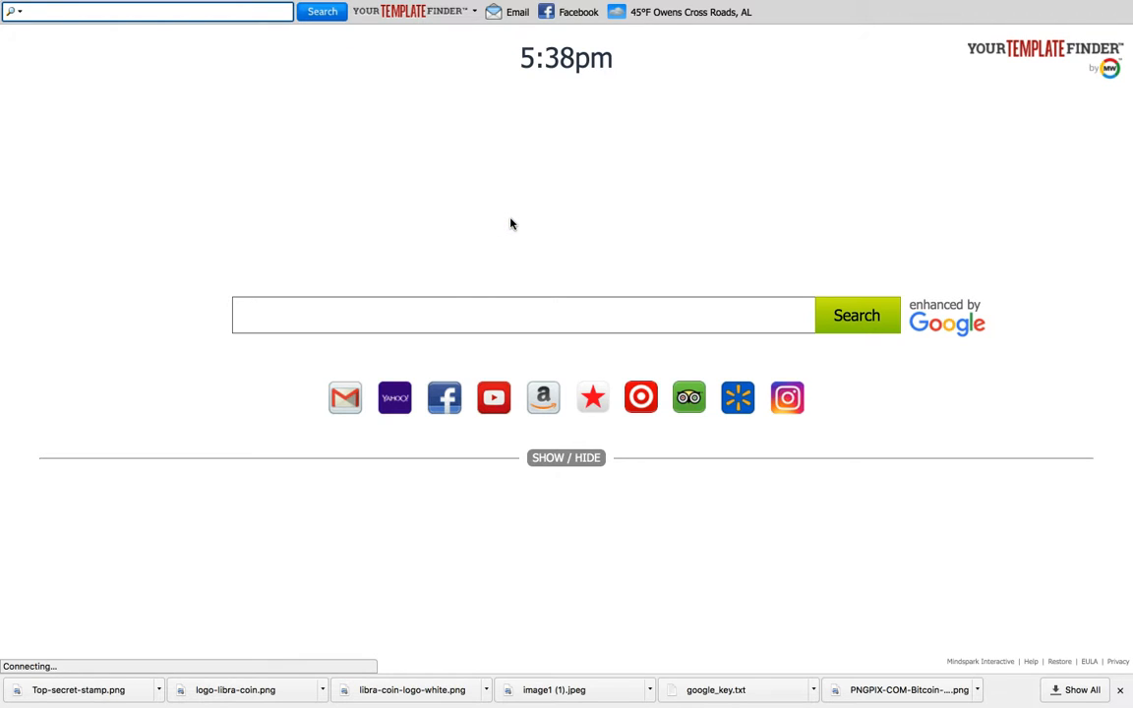
pyautogui.moveTo(524, 276)
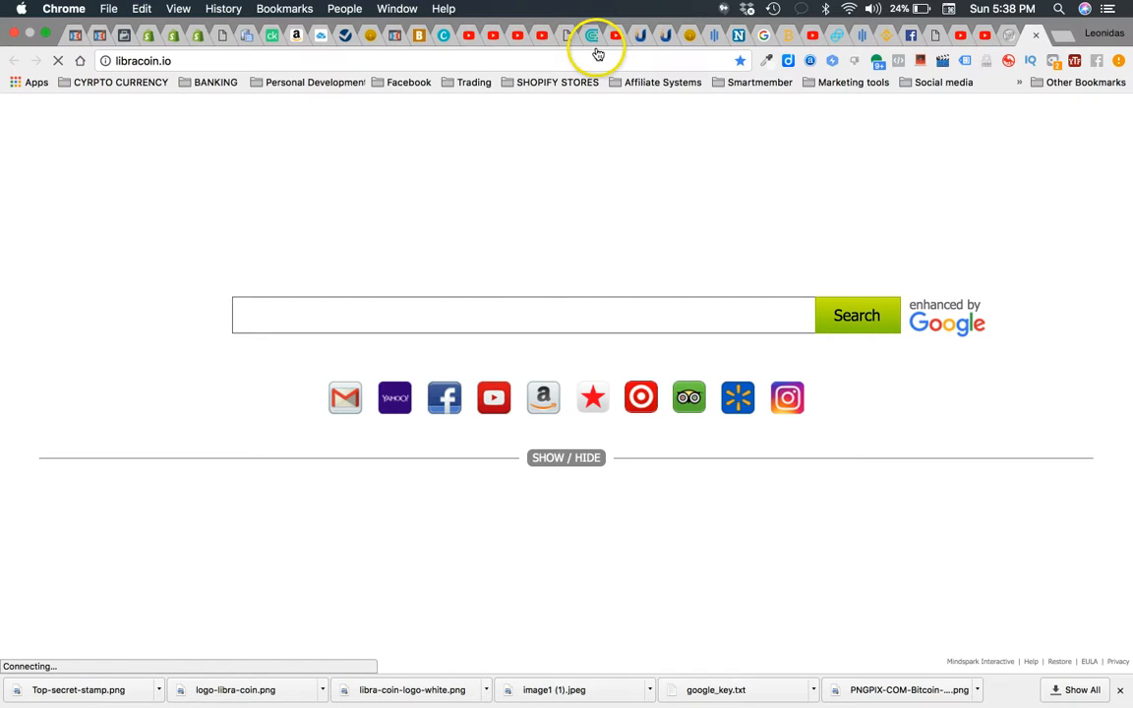
# Bring up the Libra Coin sign-in page with email, password and Remember Me filled in.
pyautogui.click(142, 60)
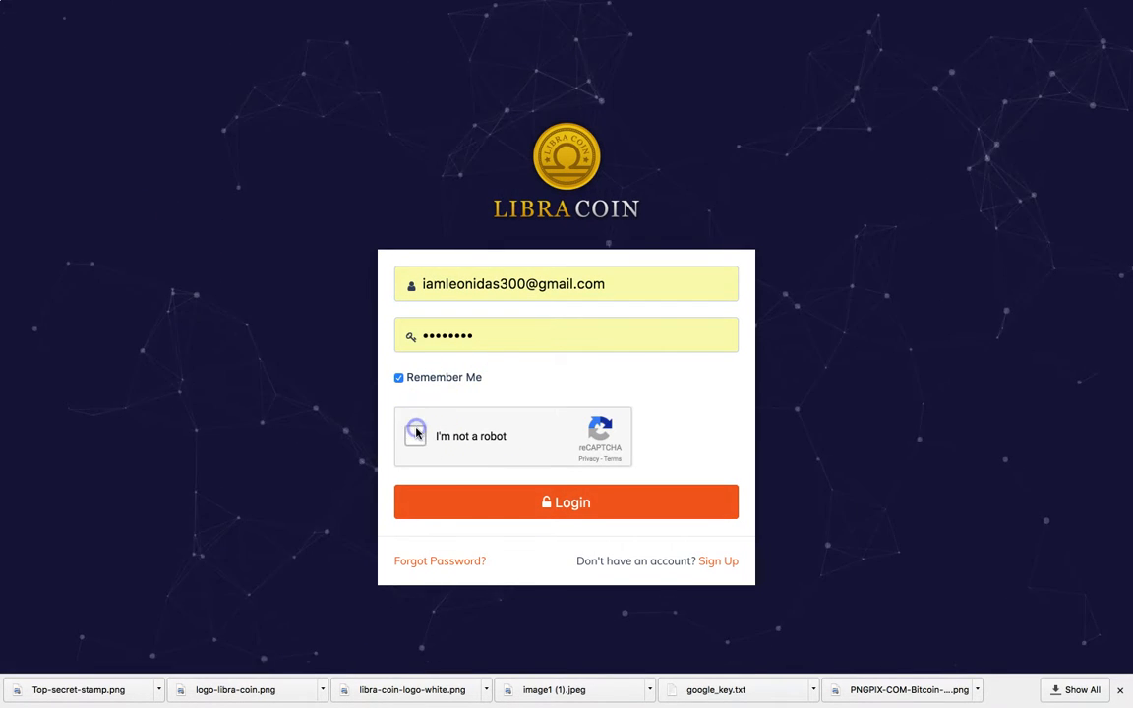
# Work through the reCAPTCHA image rounds, marking vehicle and bus squares and submitting the selection.
pyautogui.click(414, 435)
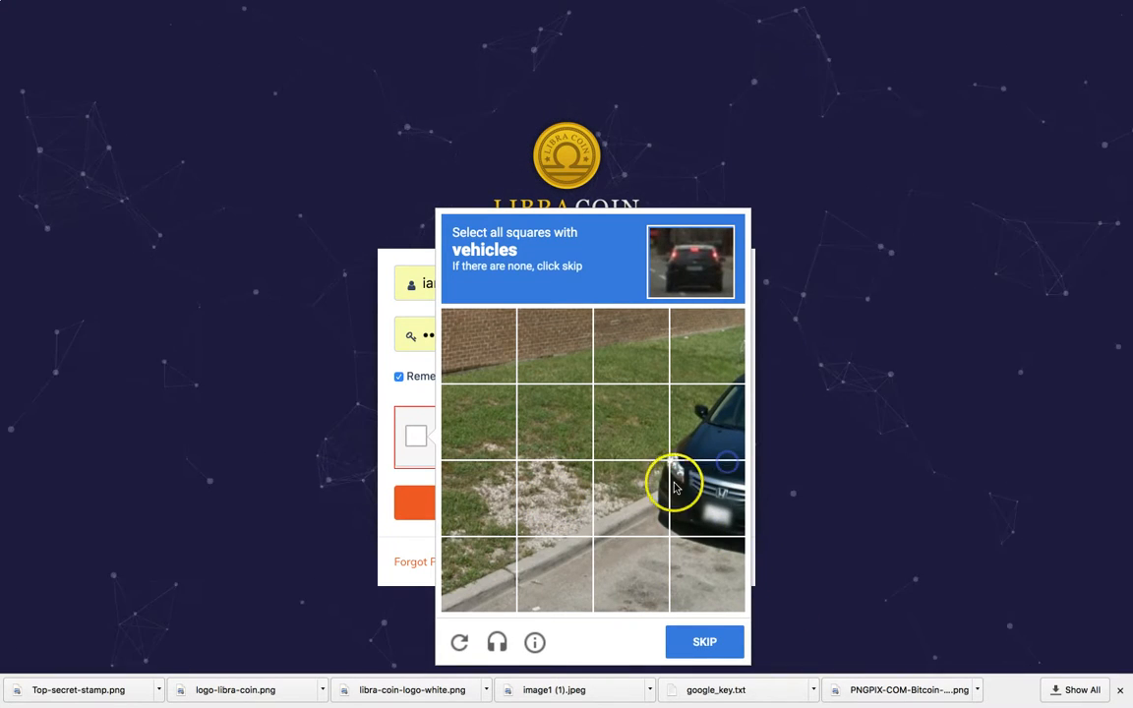
pyautogui.click(706, 497)
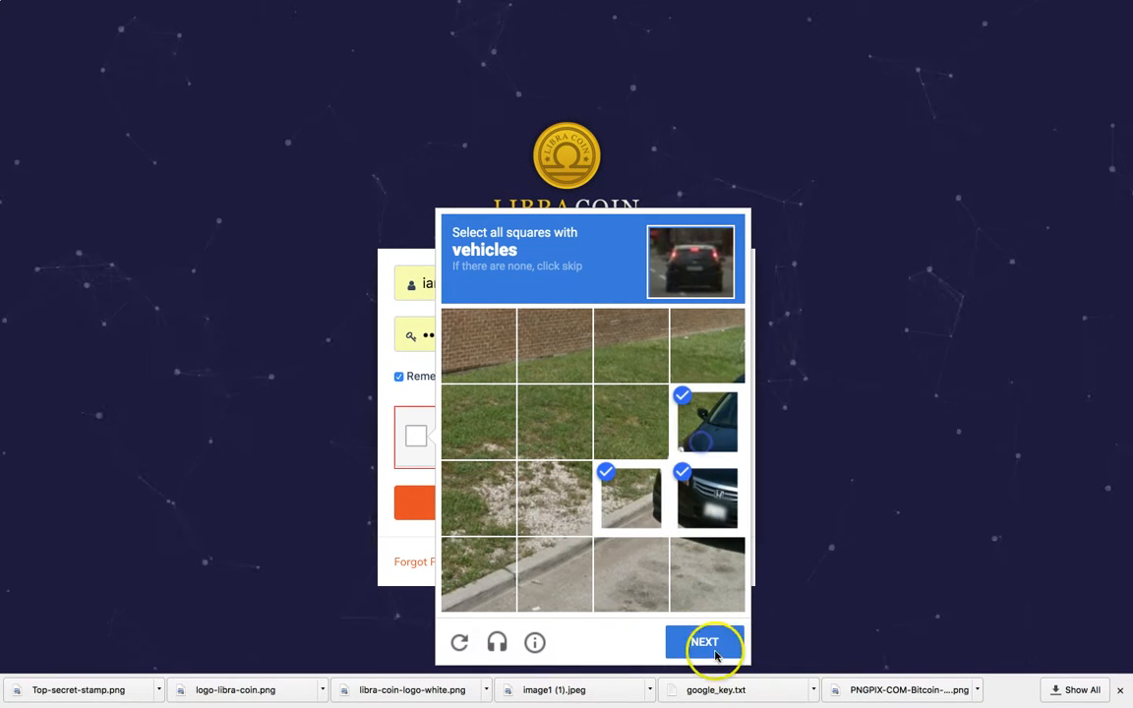
pyautogui.click(704, 642)
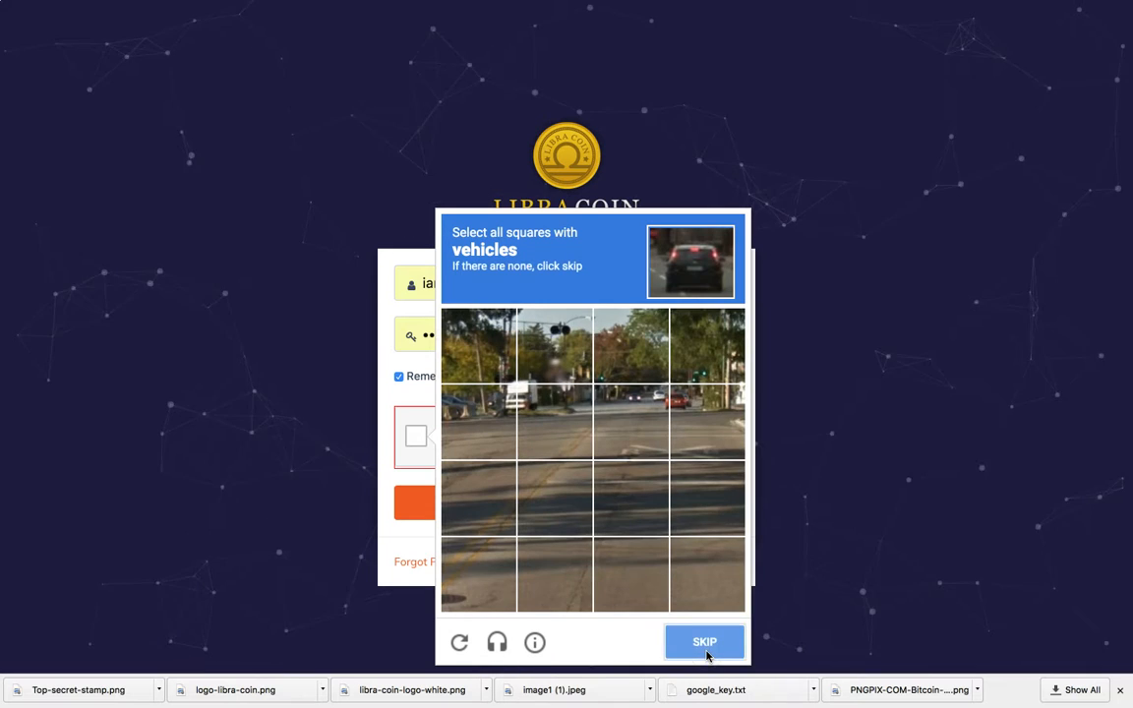
pyautogui.click(705, 641)
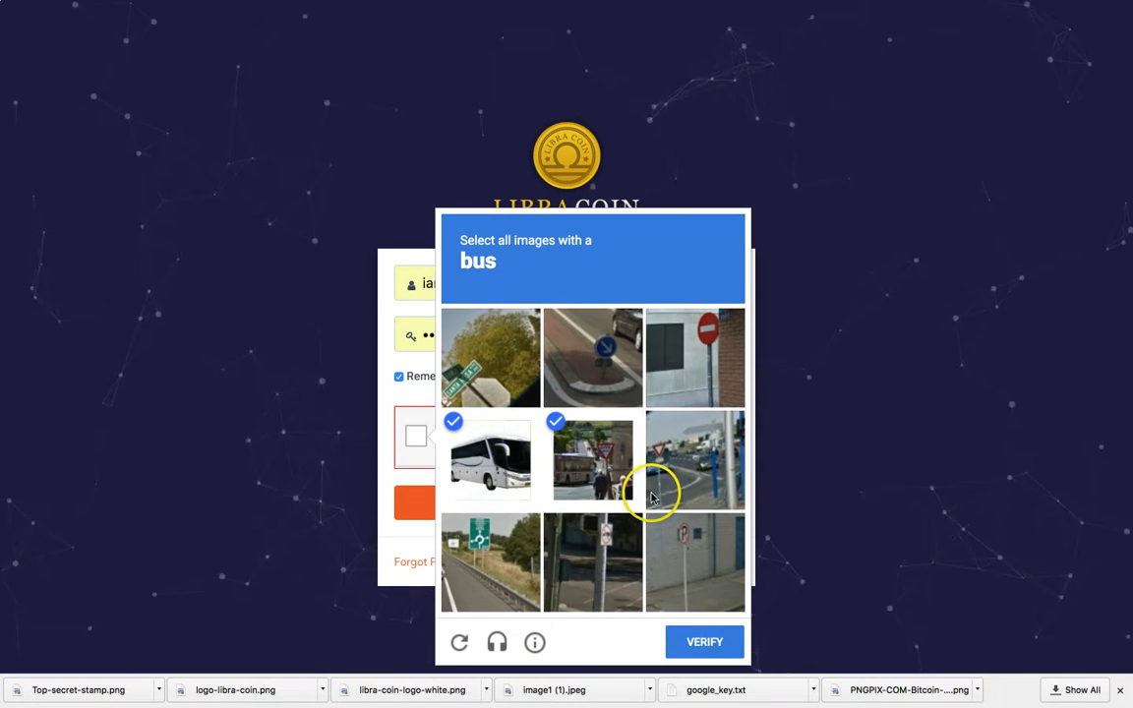
pyautogui.click(705, 641)
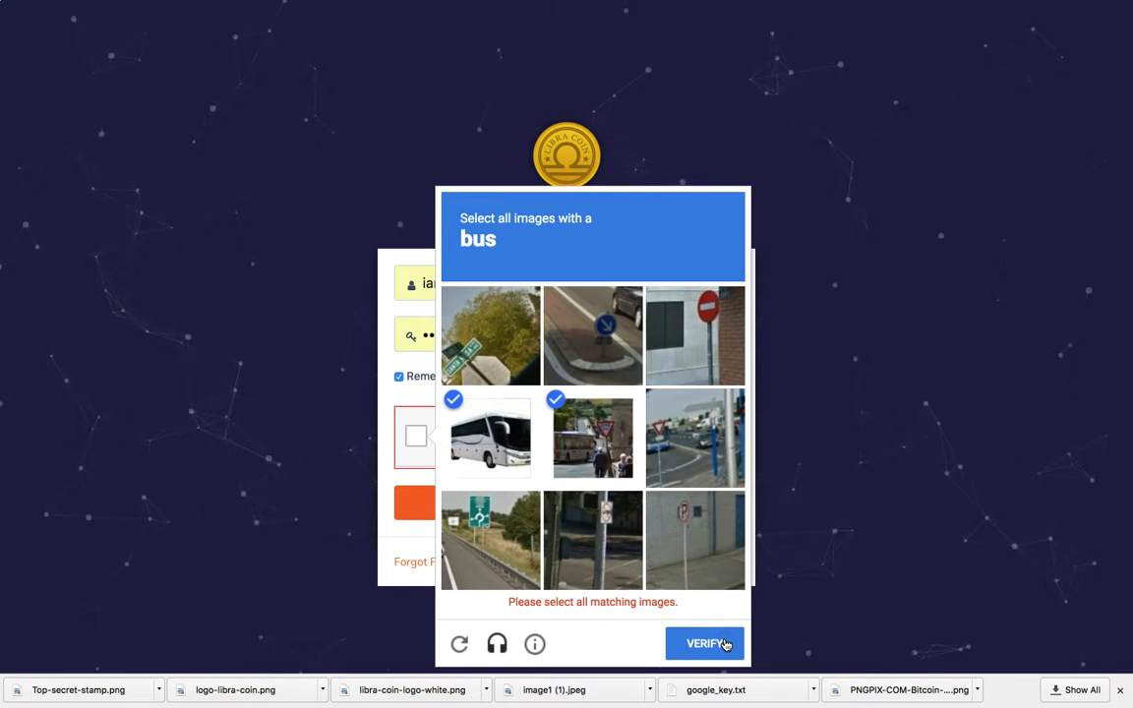
pyautogui.moveTo(579, 392)
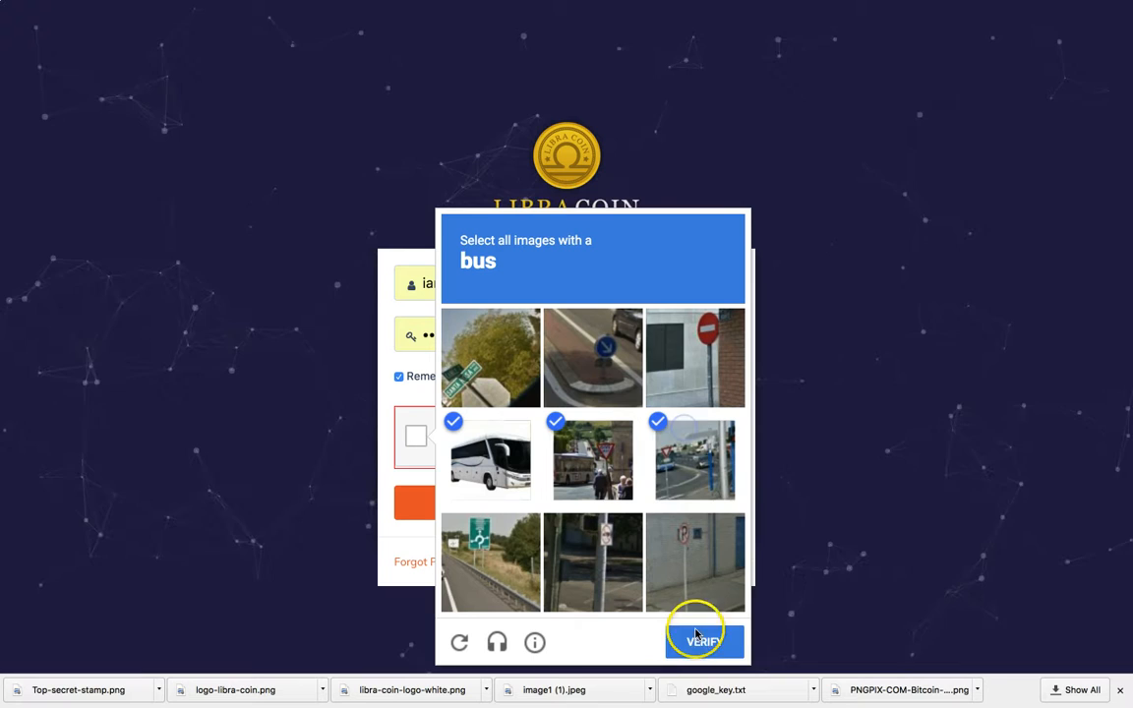
# Pass the reCAPTCHA bus challenge and log in to reach the account dashboard.
pyautogui.click(703, 641)
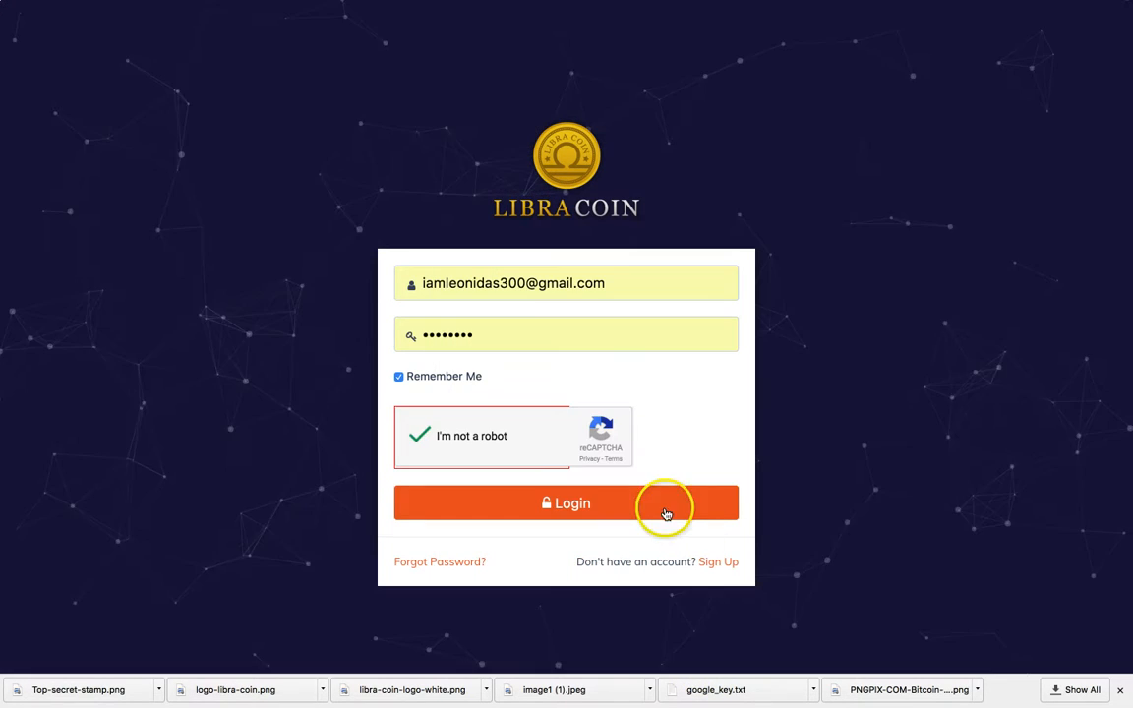
pyautogui.click(566, 503)
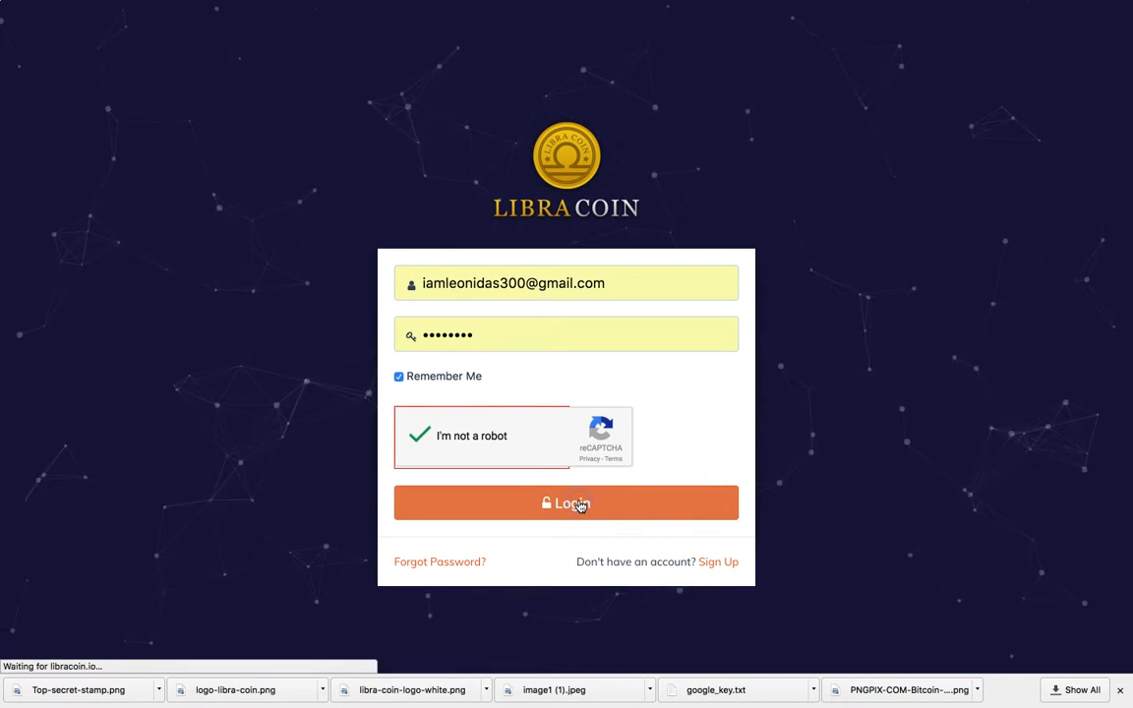
pyautogui.click(565, 503)
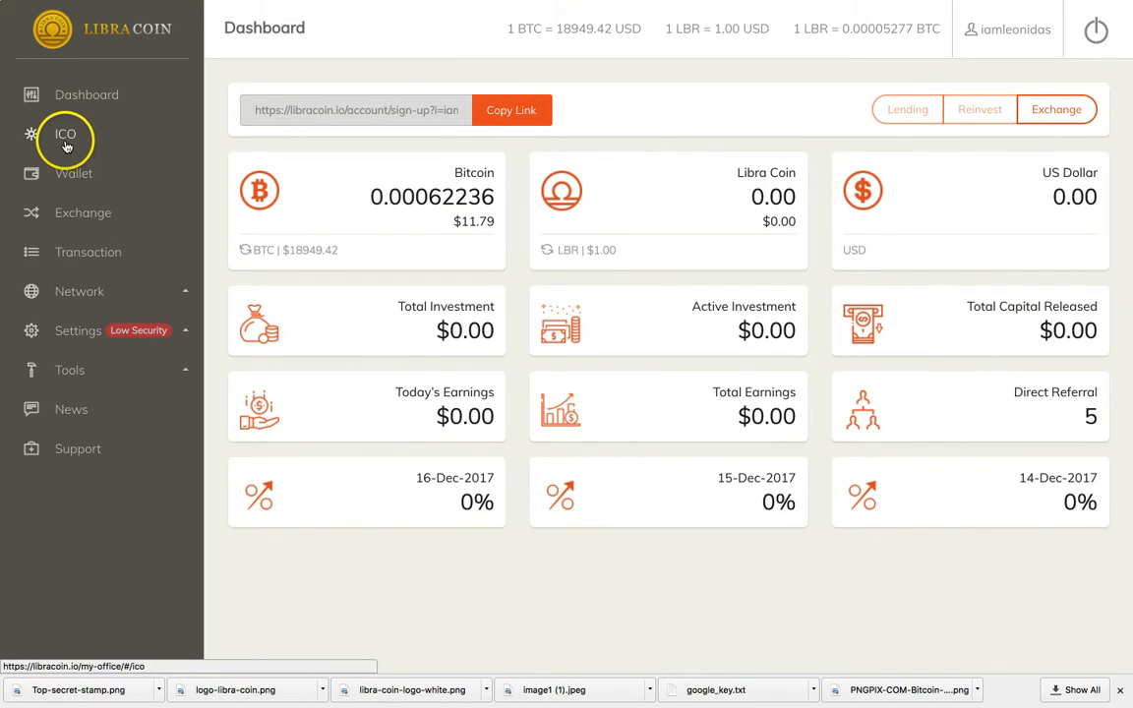
# Show the ICO overview with coin sale phases, sold totals and recent transactions.
pyautogui.click(65, 134)
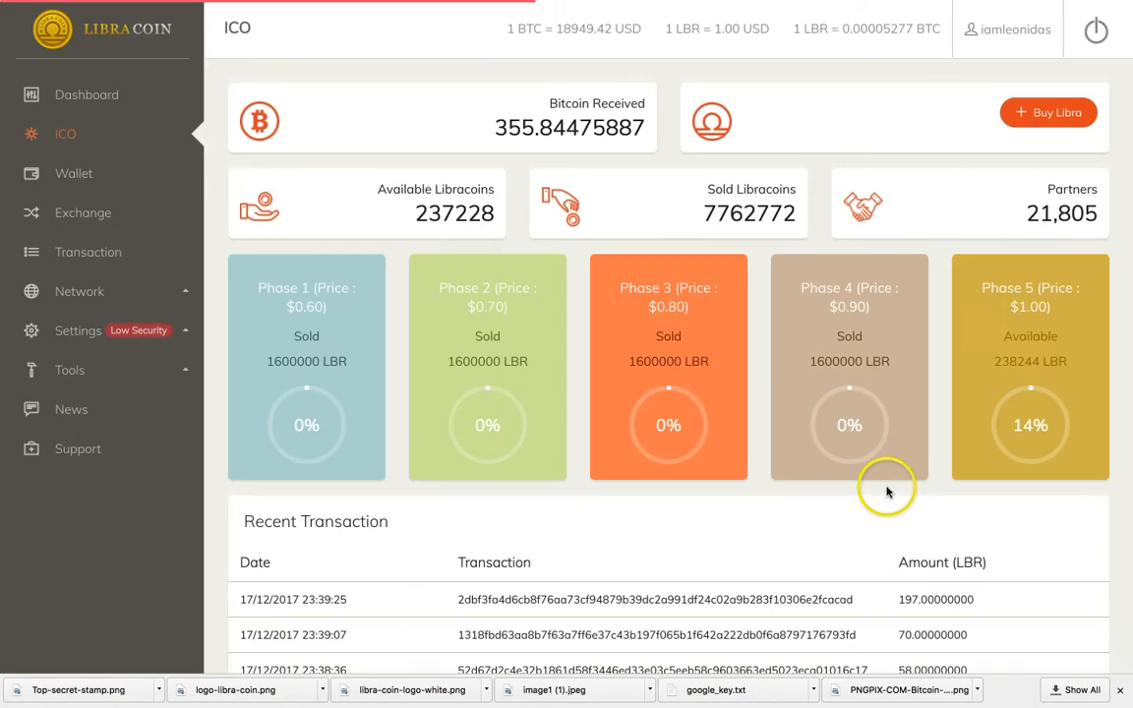
pyautogui.moveTo(1051, 411)
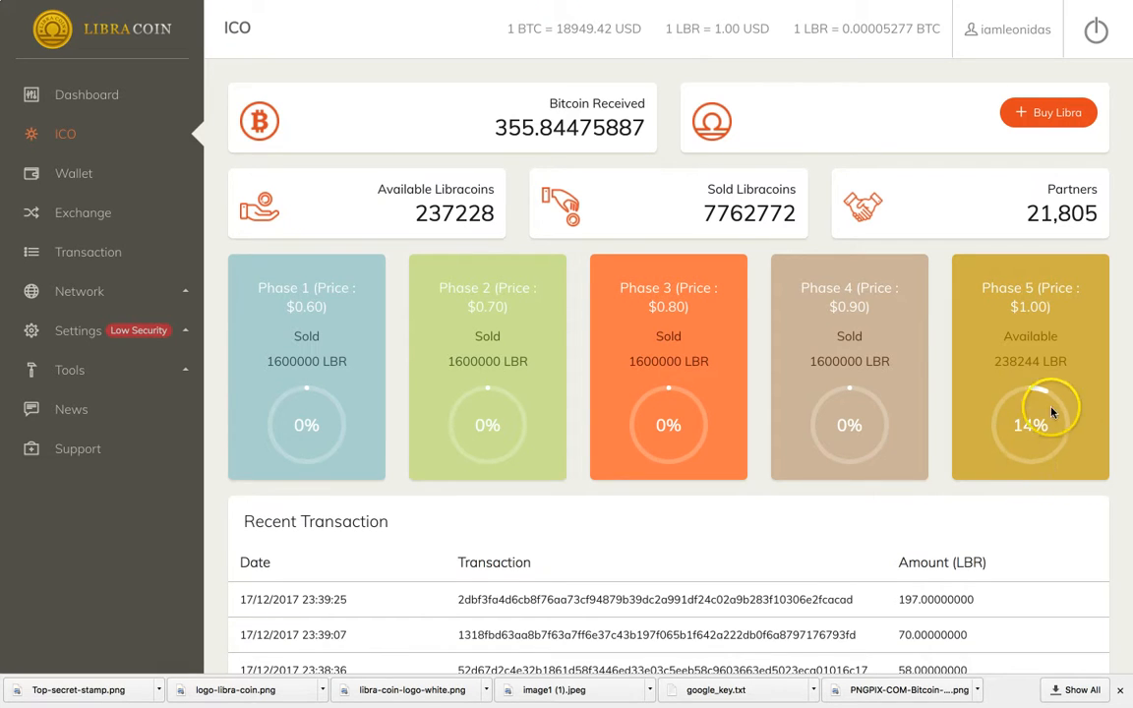
pyautogui.moveTo(942, 273)
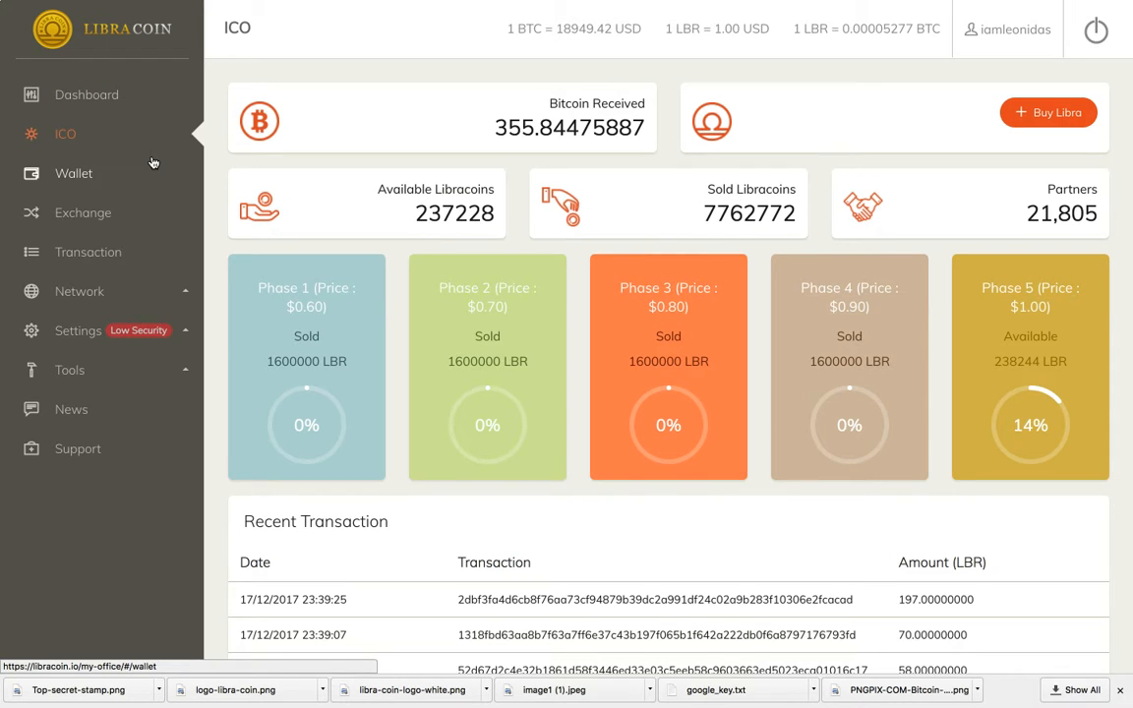
pyautogui.moveTo(157, 163)
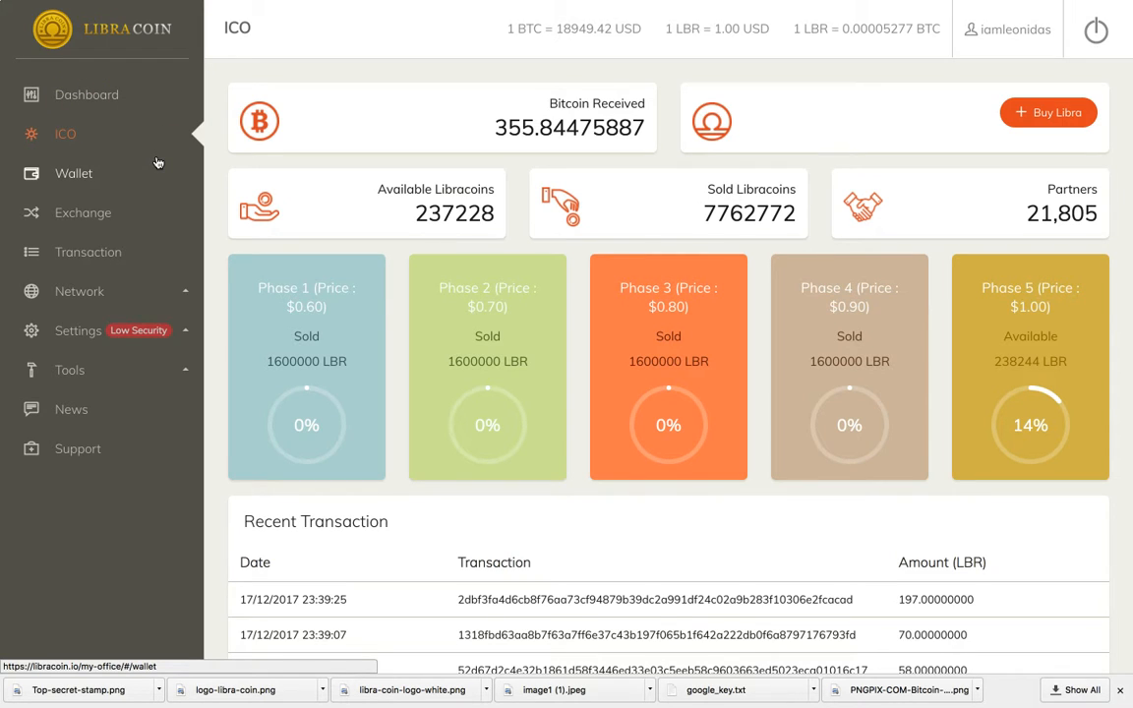